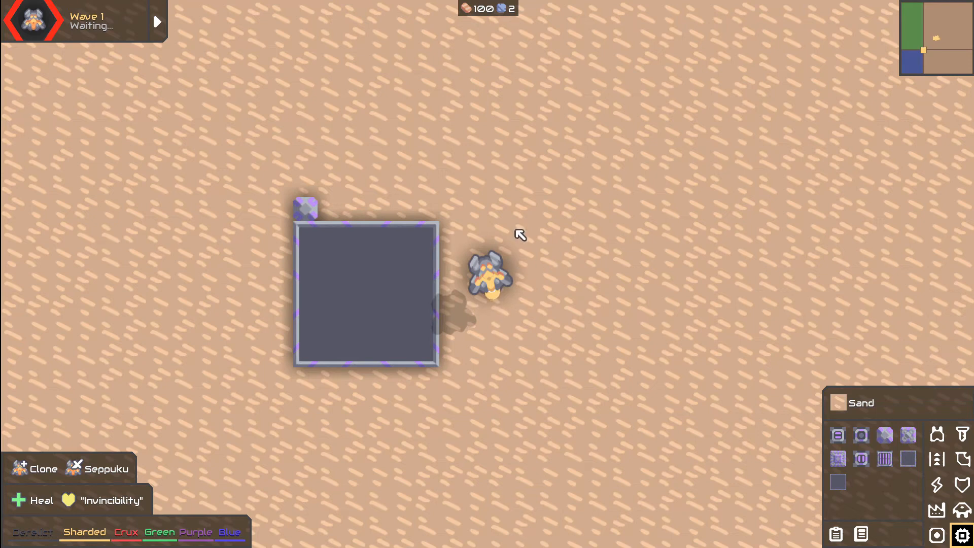
mouse_move(518, 209)
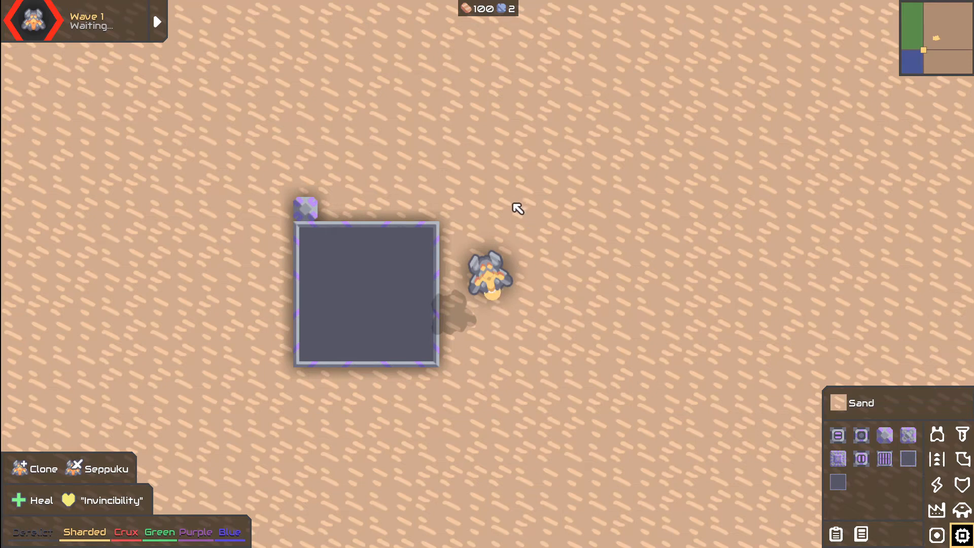
mouse_move(496, 191)
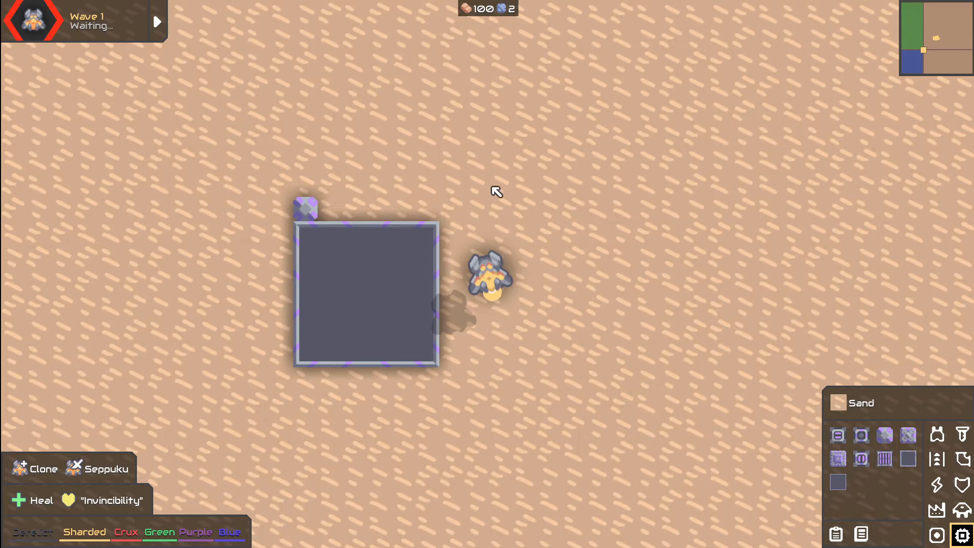
mouse_move(517, 172)
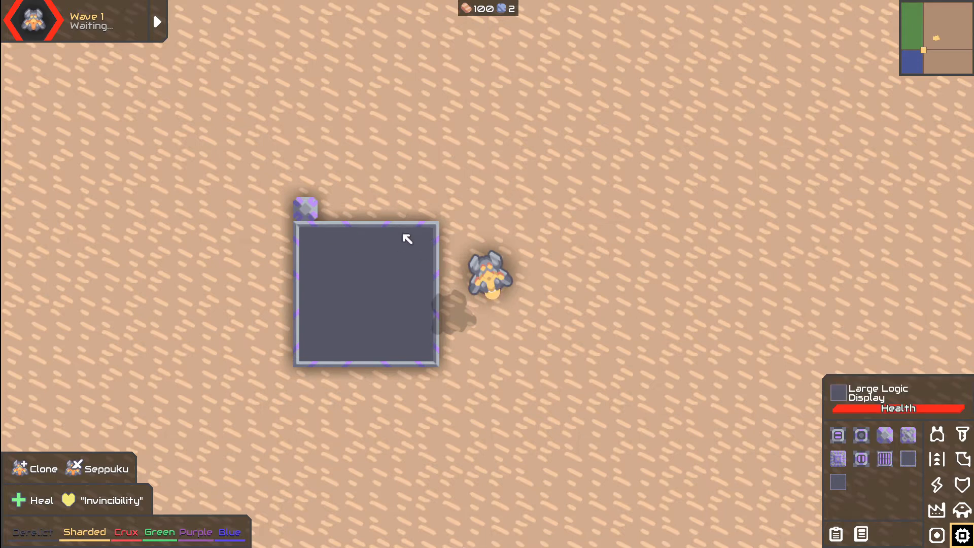
mouse_move(397, 293)
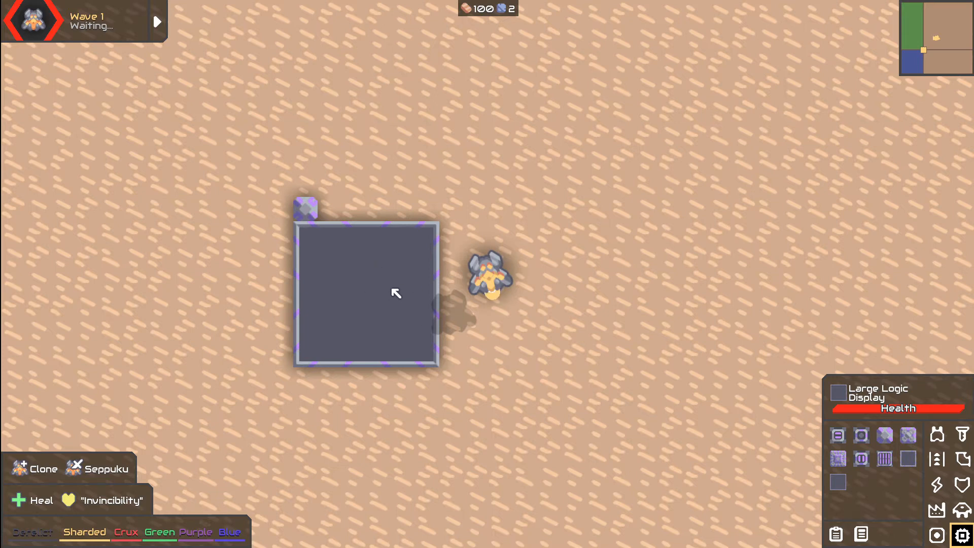
Add a Draw instruction to the processor and set its mode to clear
left_click(306, 207)
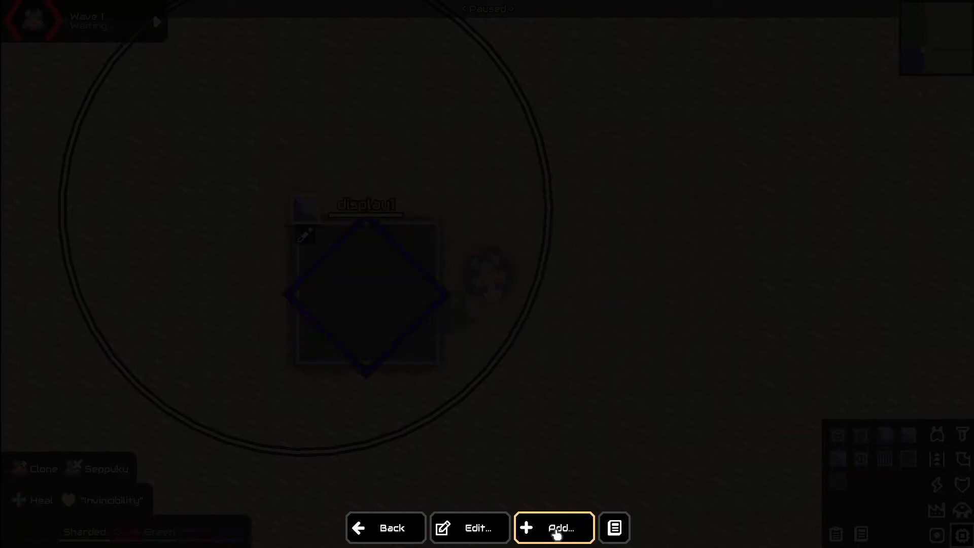
left_click(553, 528)
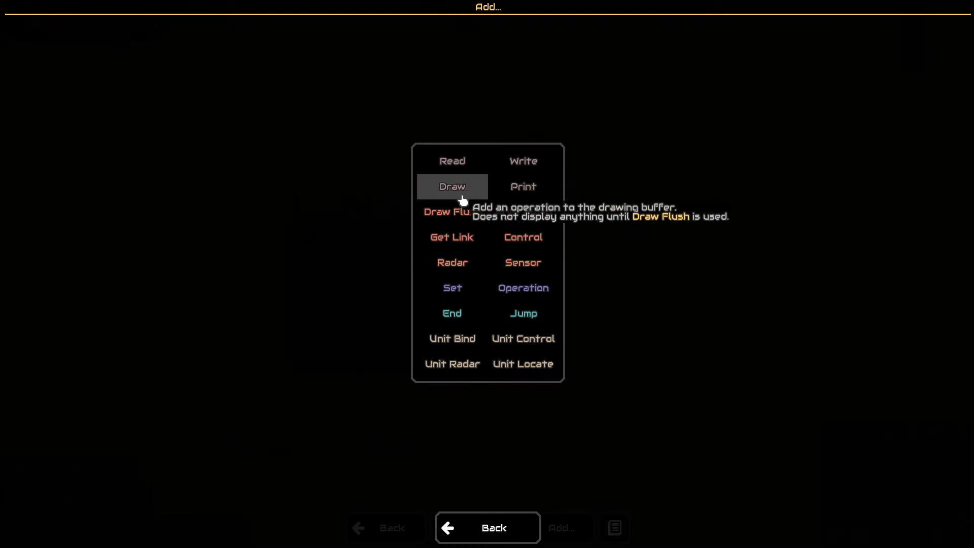
left_click(451, 185)
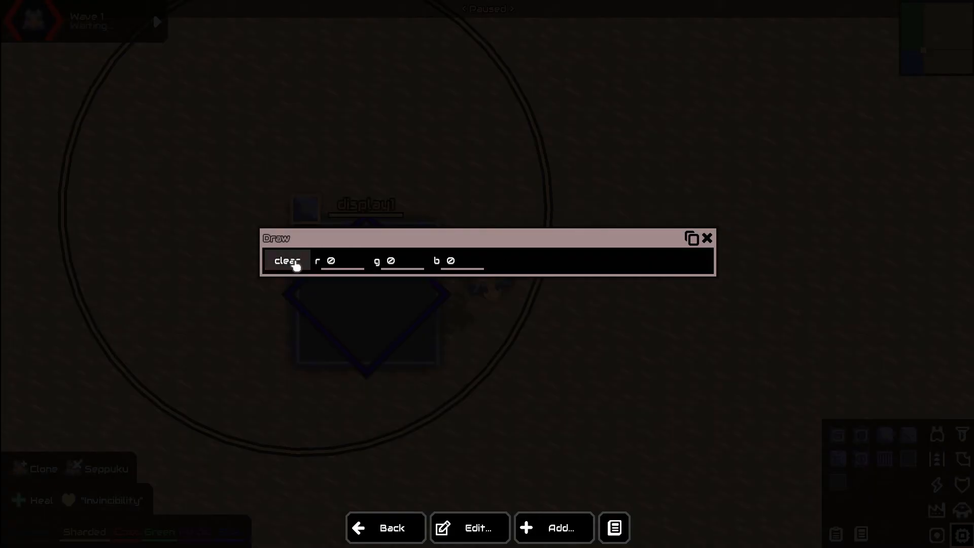
left_click(286, 260)
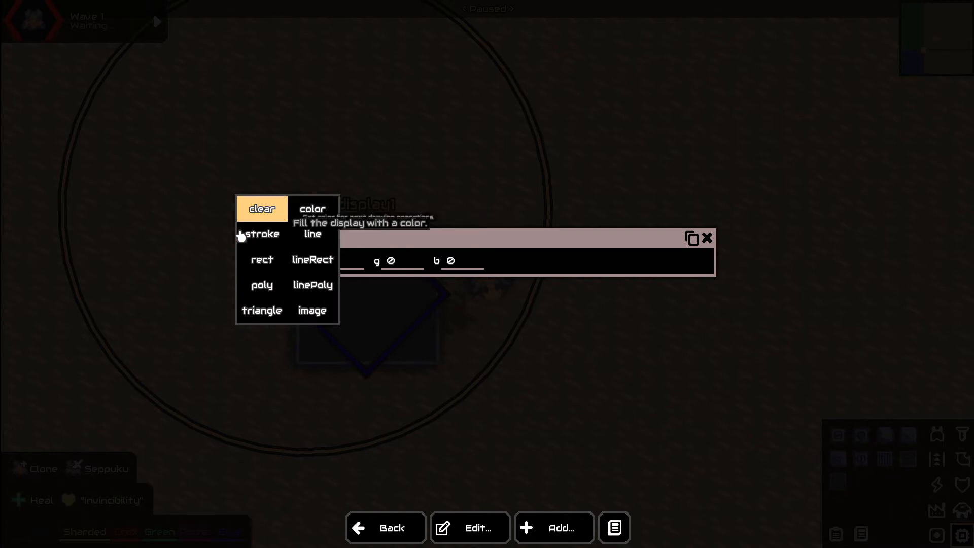
left_click(260, 208)
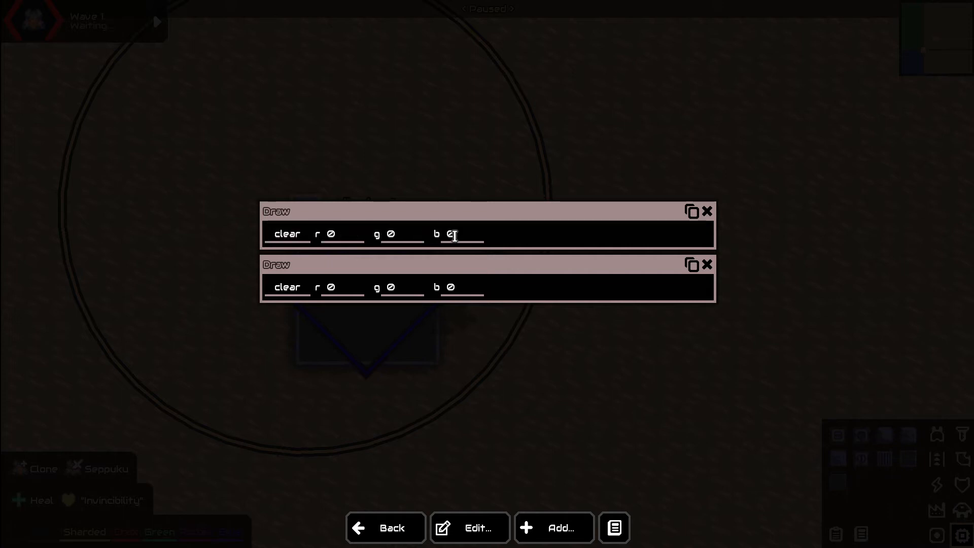
mouse_move(307, 259)
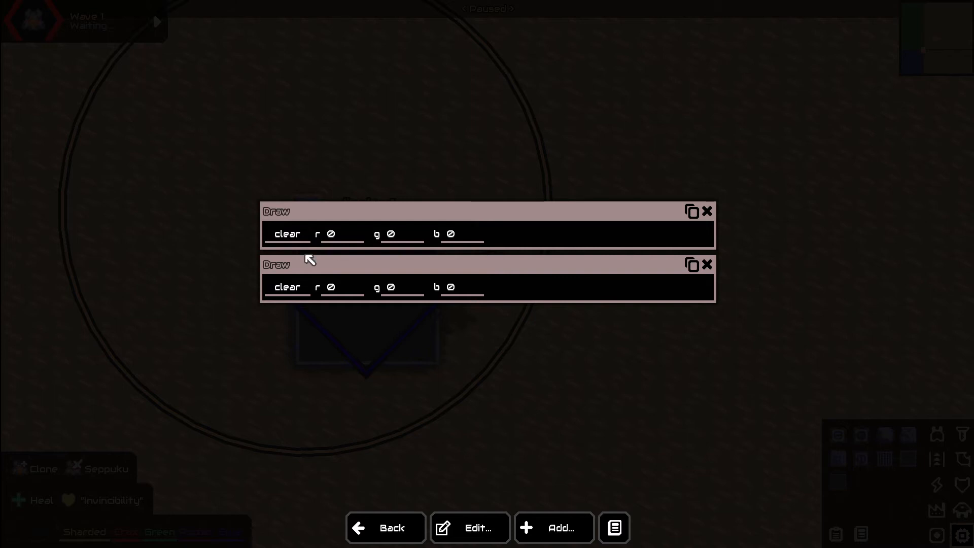
Set the clear colour to white with r, g and b all 255
left_click(341, 233)
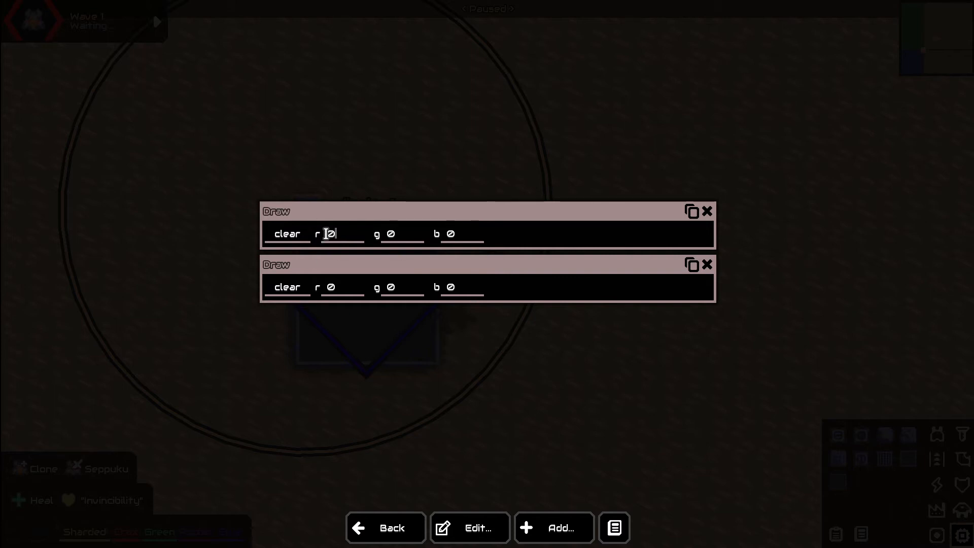
type("255")
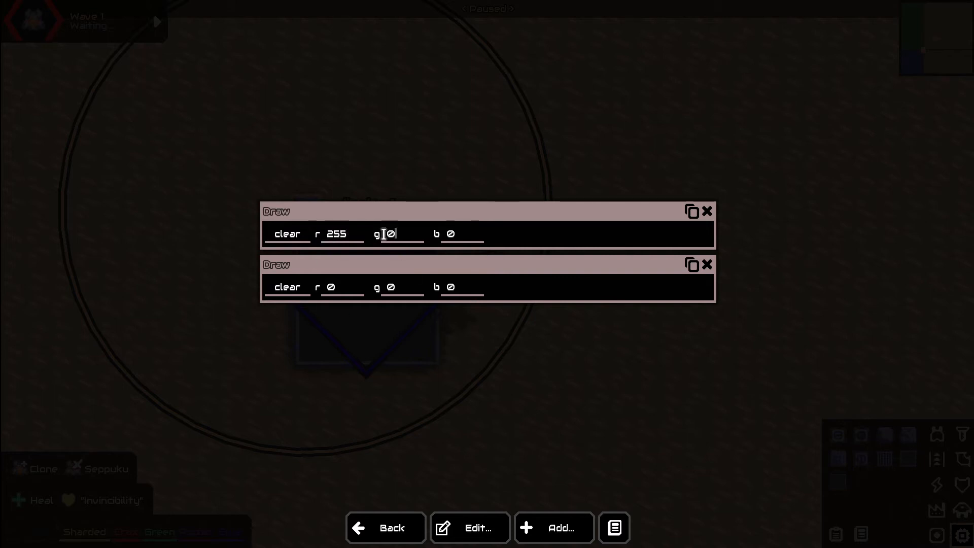
type("25")
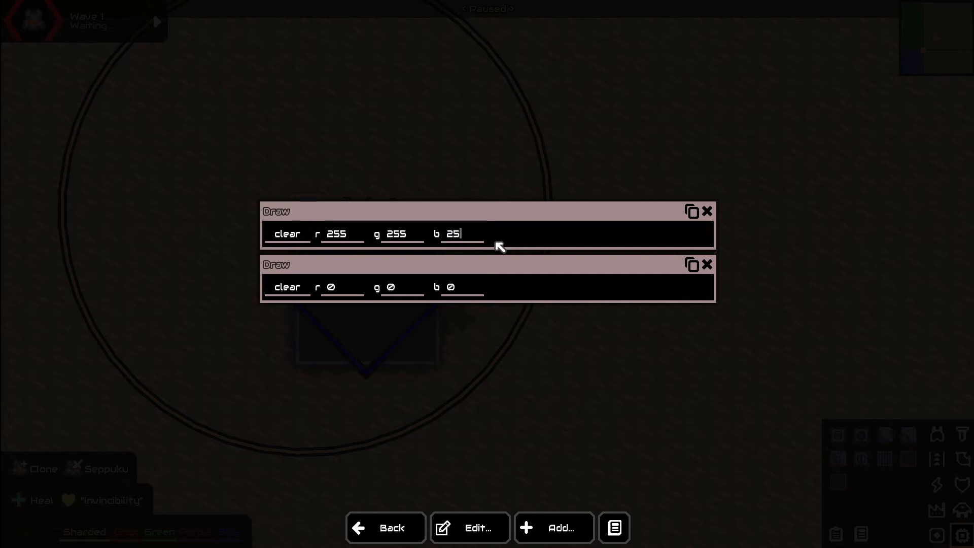
left_click(706, 264)
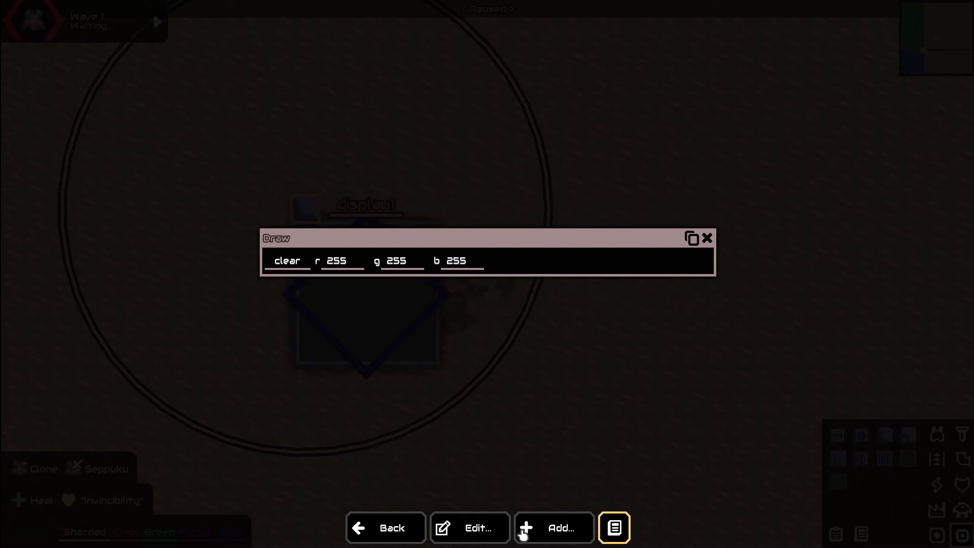
Add a Draw Flush targeting display1 so the display turns solid white
left_click(554, 528)
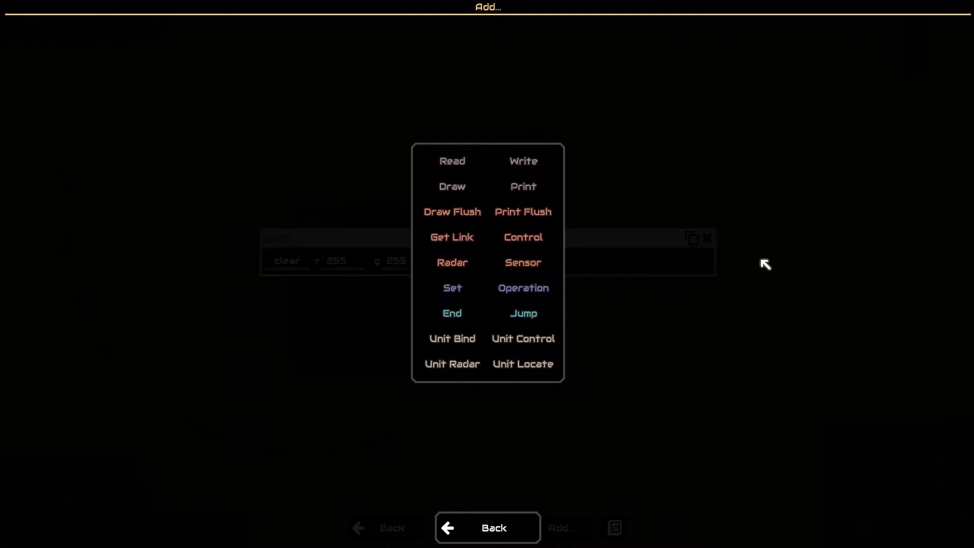
mouse_move(524, 262)
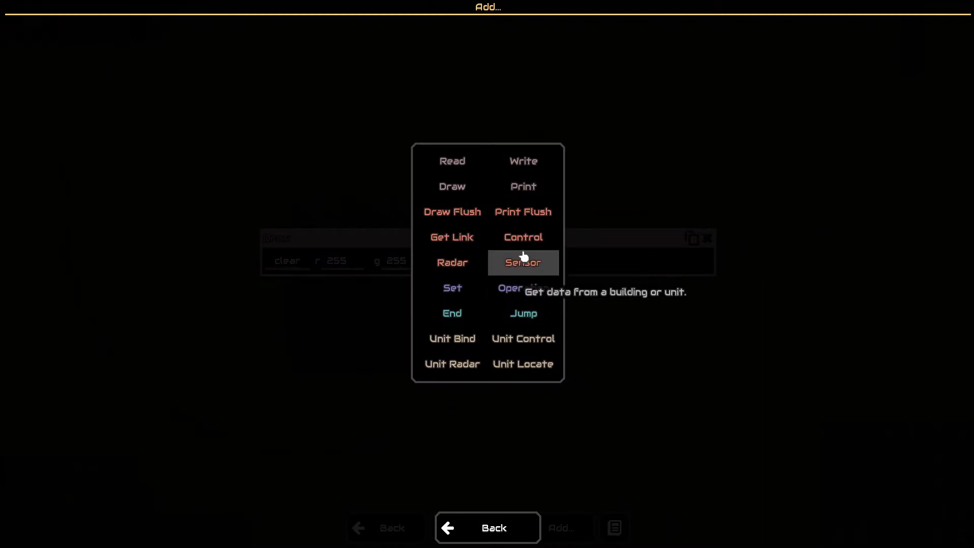
left_click(487, 528)
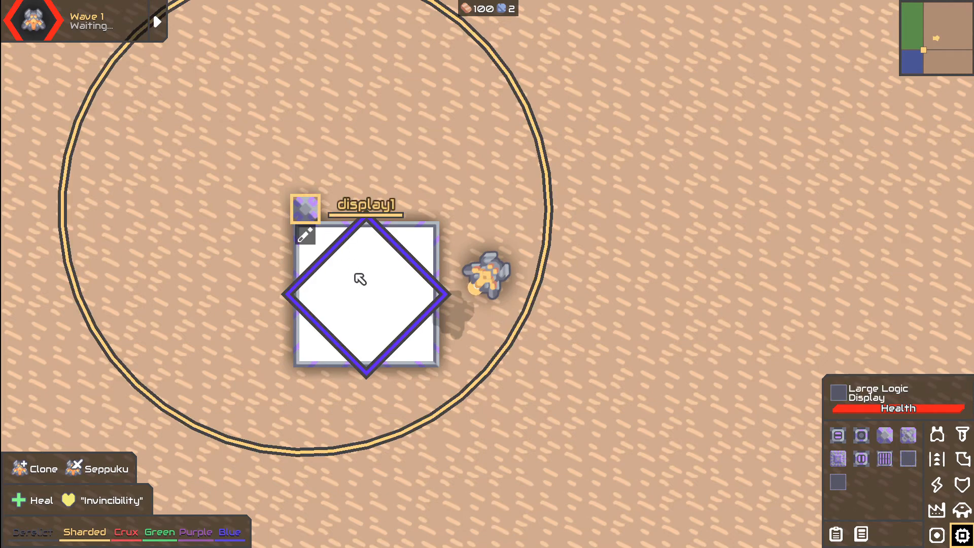
Duplicate the clear step as a poly draw at x 88, y 88 with 6 sides, radius 80
left_click(305, 235)
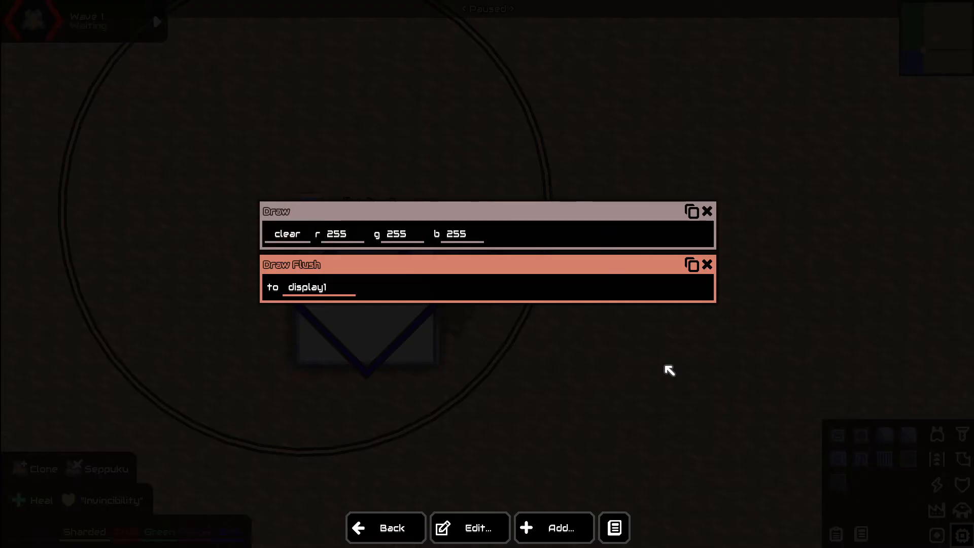
mouse_move(309, 223)
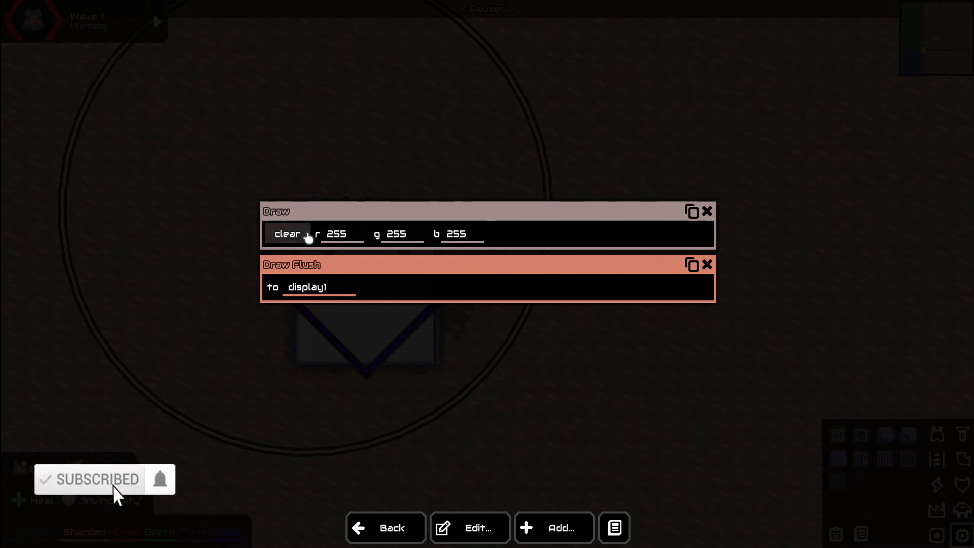
left_click(691, 211)
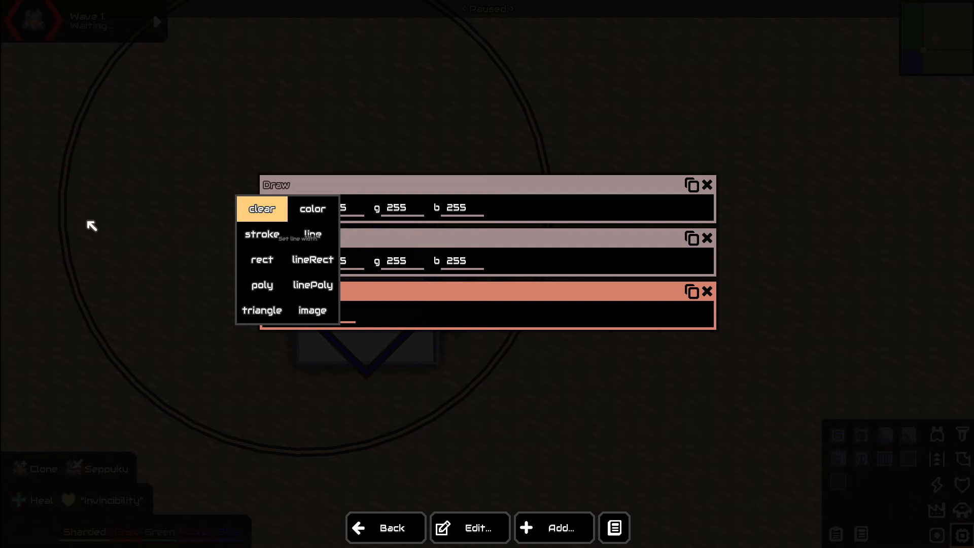
left_click(262, 285)
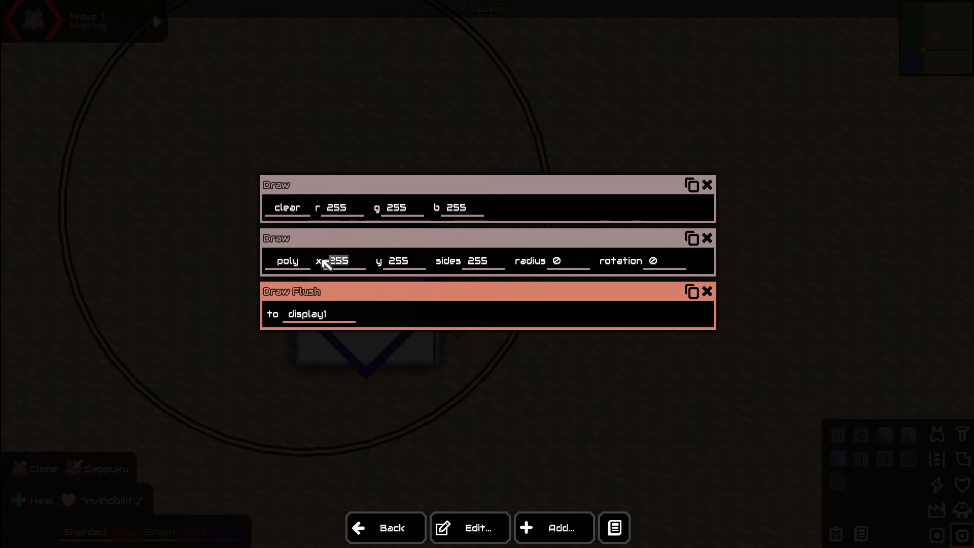
mouse_move(474, 261)
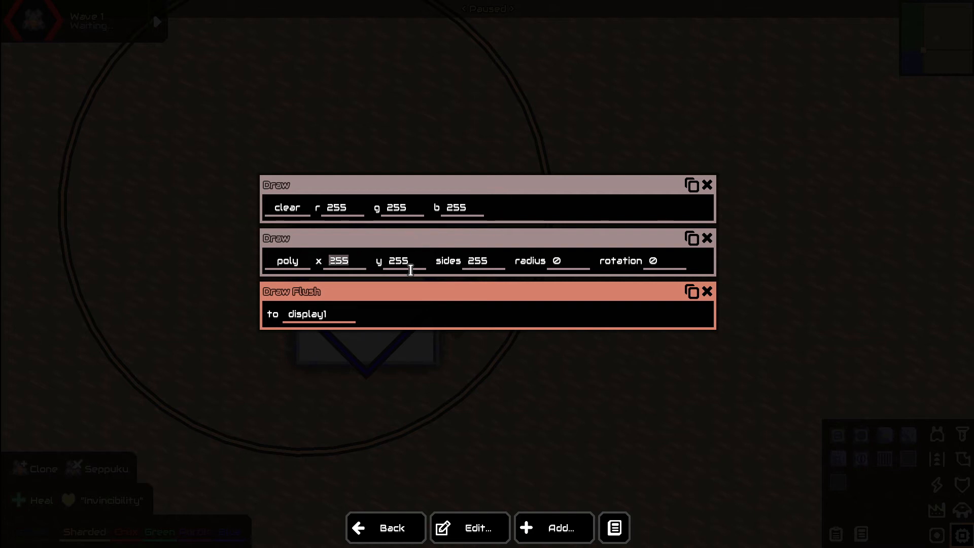
mouse_move(485, 251)
type("6")
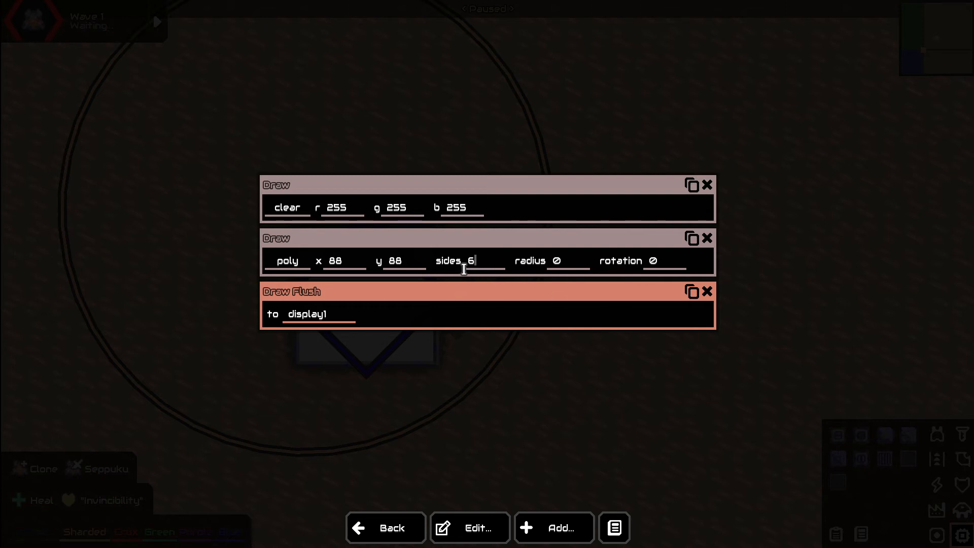
left_click(565, 261)
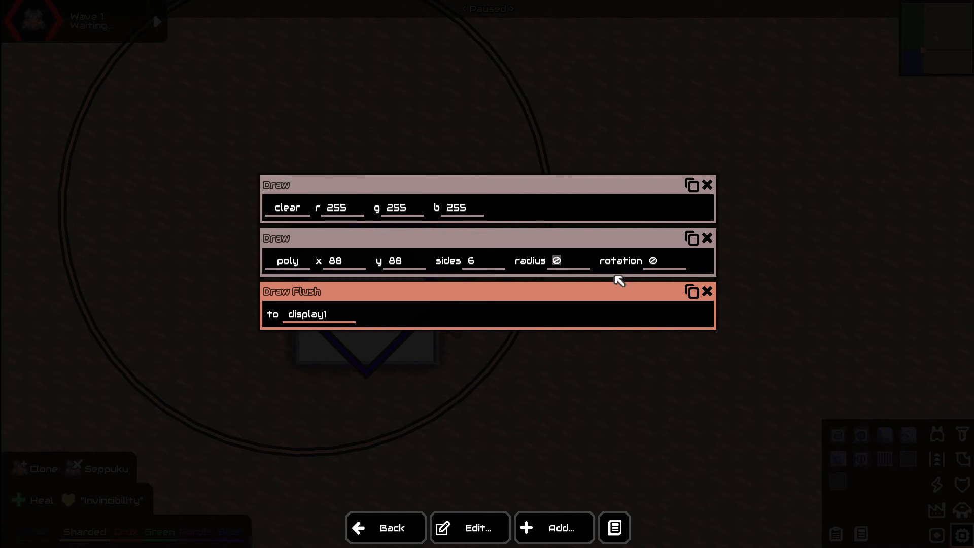
mouse_move(617, 286)
type("80")
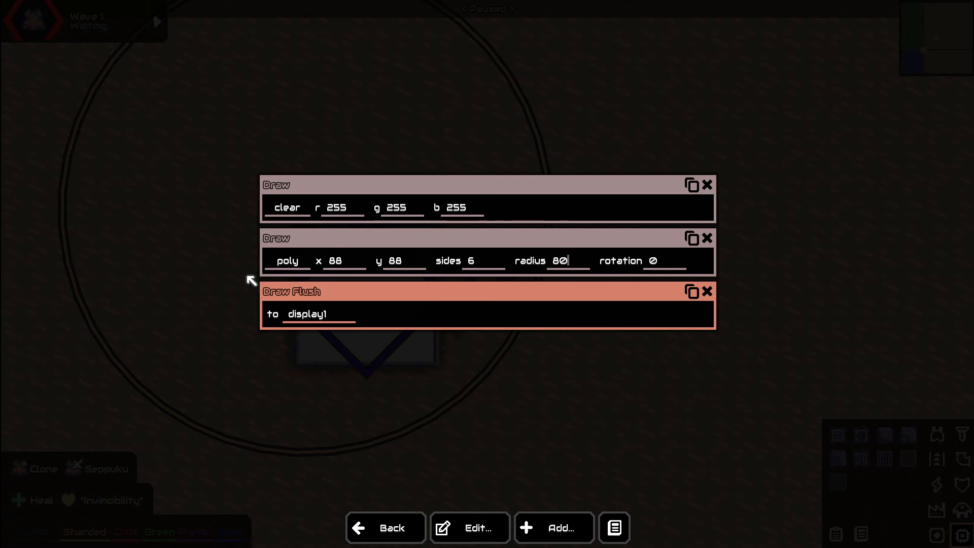
Duplicate the poly step as a color draw set to red 255, green 0, blue 0, alpha 100
left_click(691, 237)
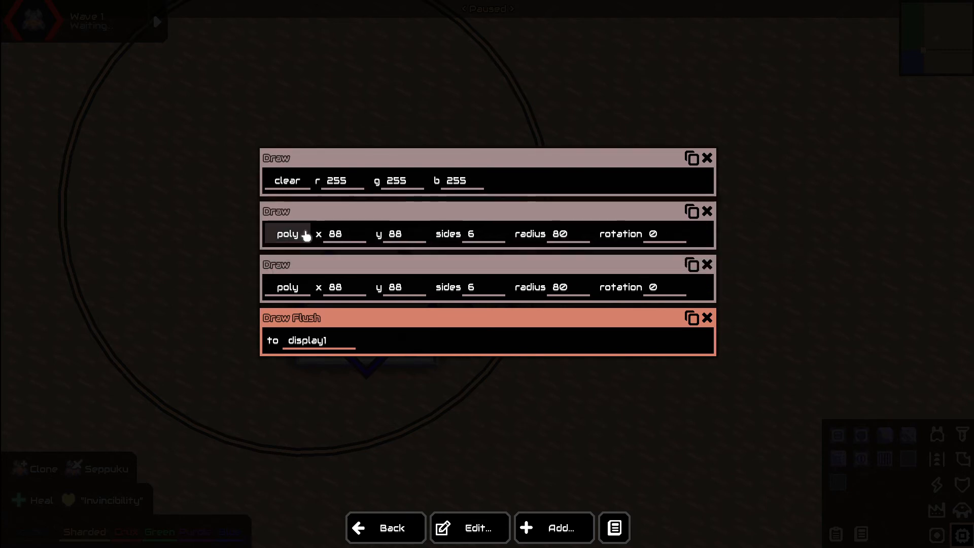
left_click(287, 233)
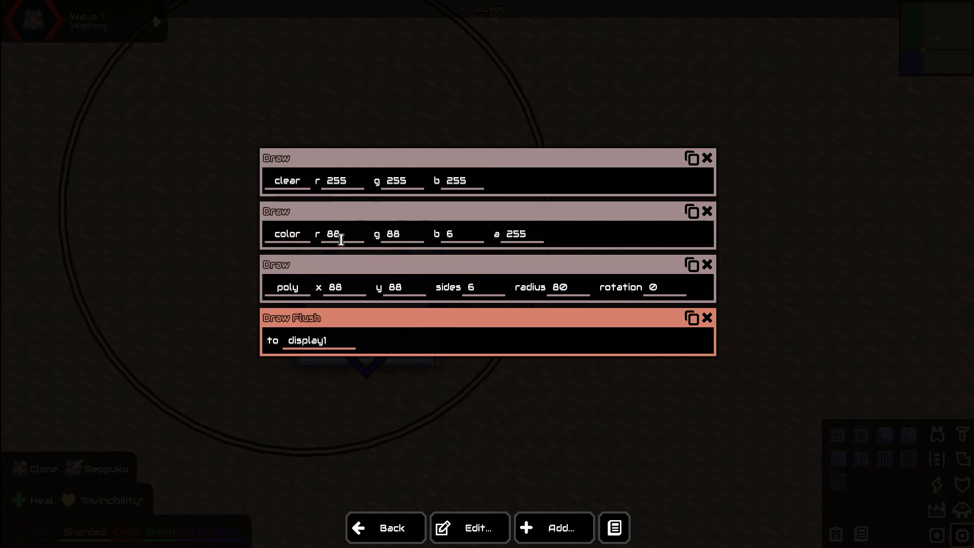
double_click(336, 233)
type("255")
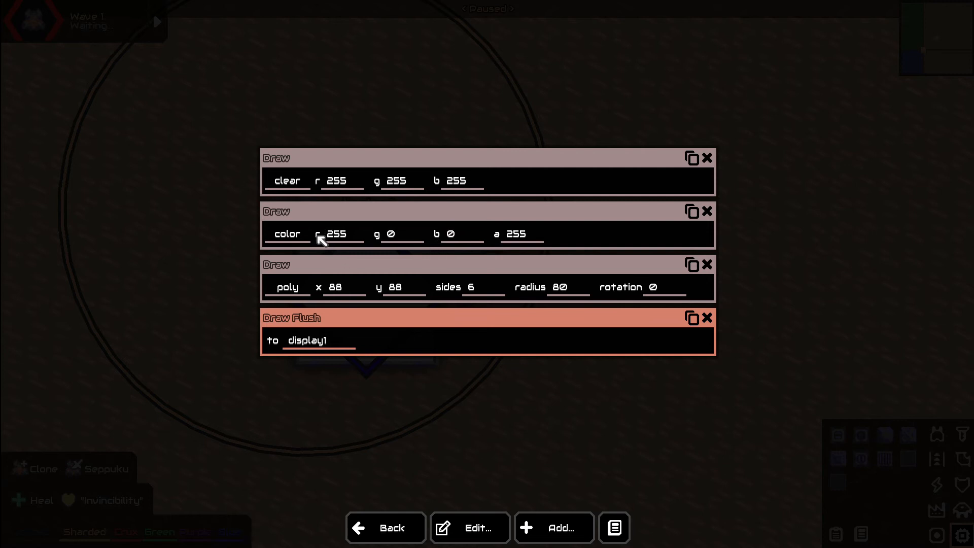
mouse_move(435, 238)
type("100")
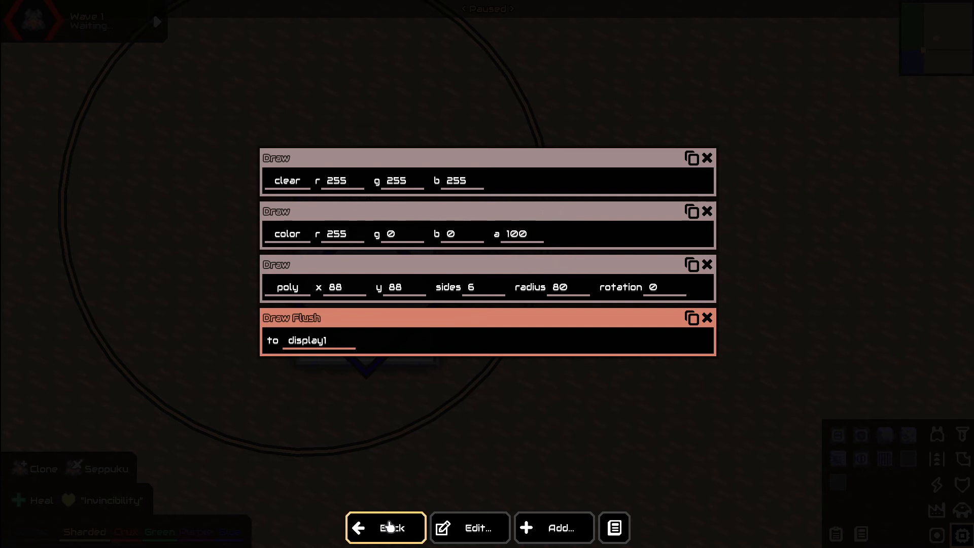
Raise the colour's alpha to 255 and return to the map to view the red hexagon
left_click(385, 527)
type("255")
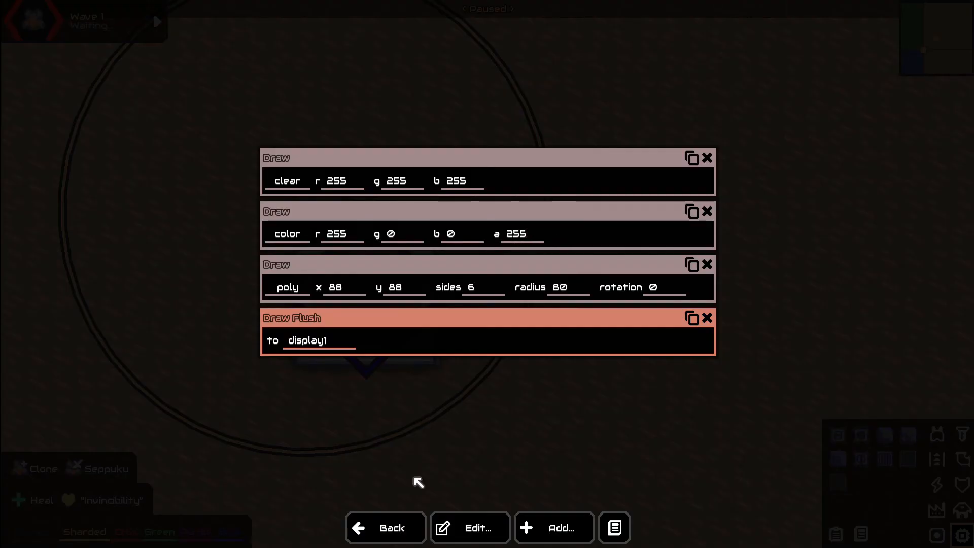
left_click(385, 528)
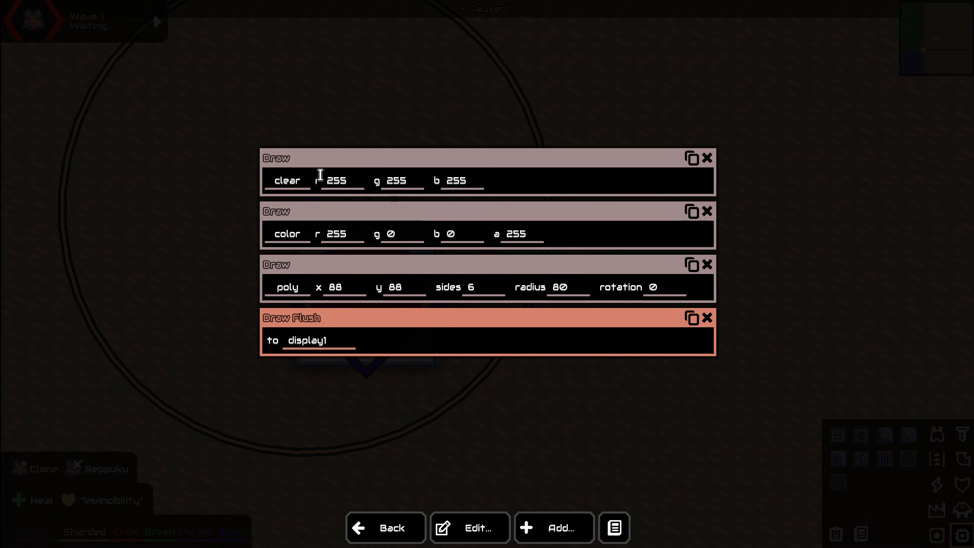
mouse_move(383, 270)
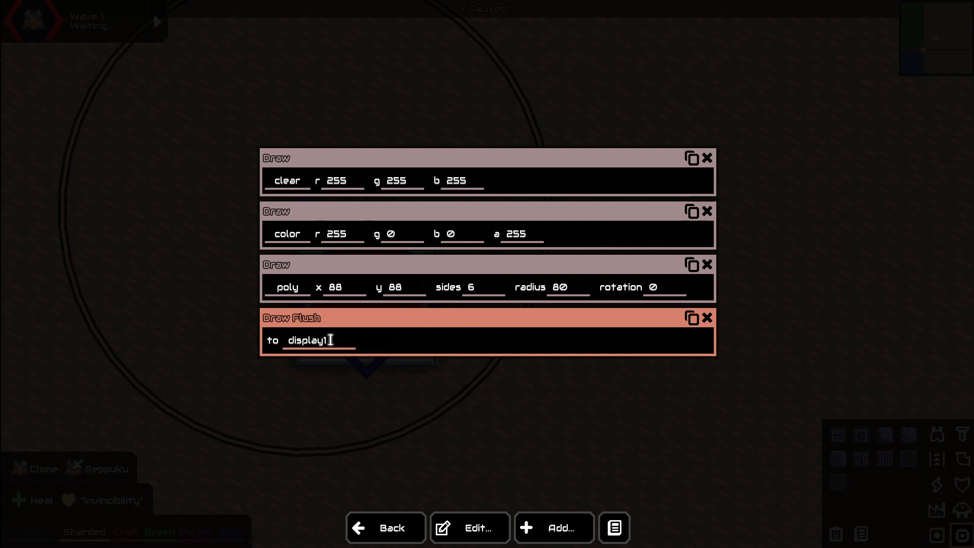
left_click(385, 527)
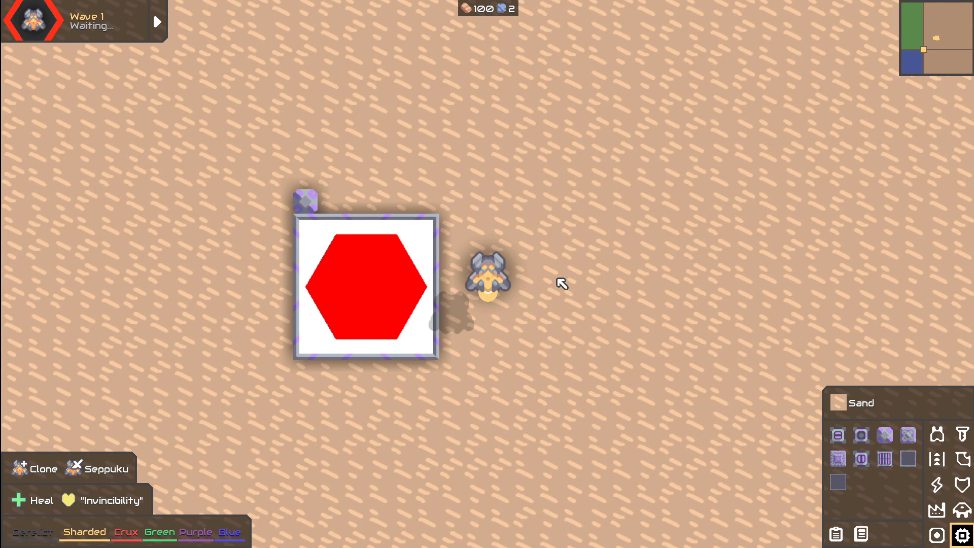
mouse_move(540, 276)
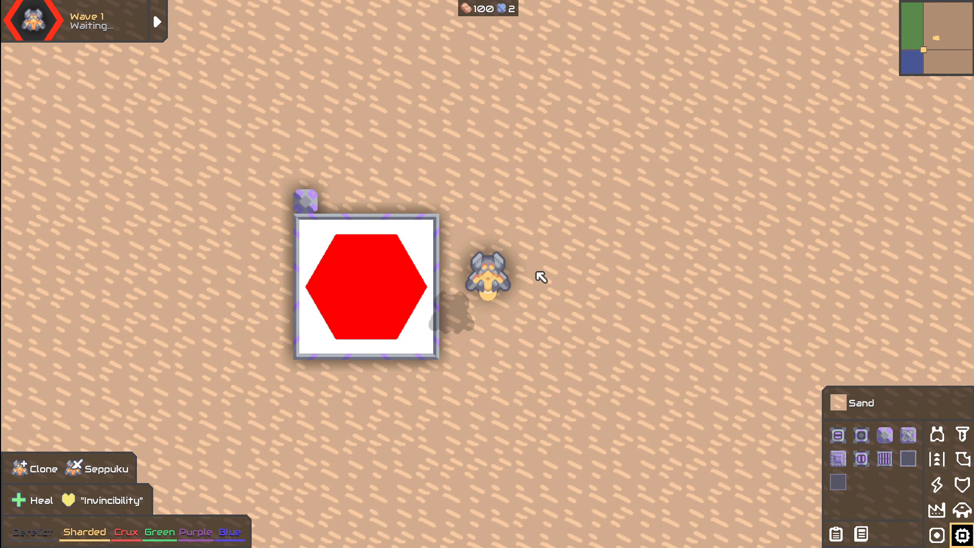
mouse_move(530, 263)
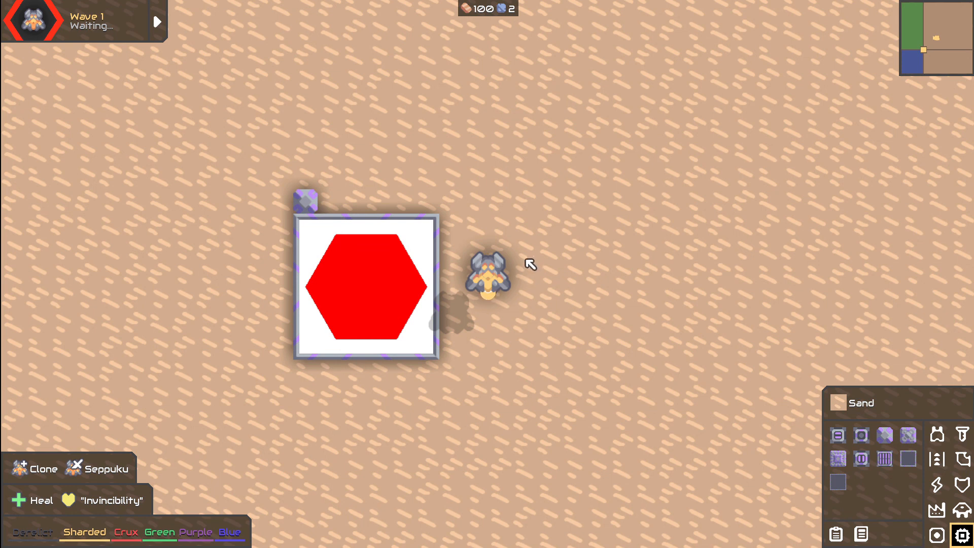
mouse_move(537, 244)
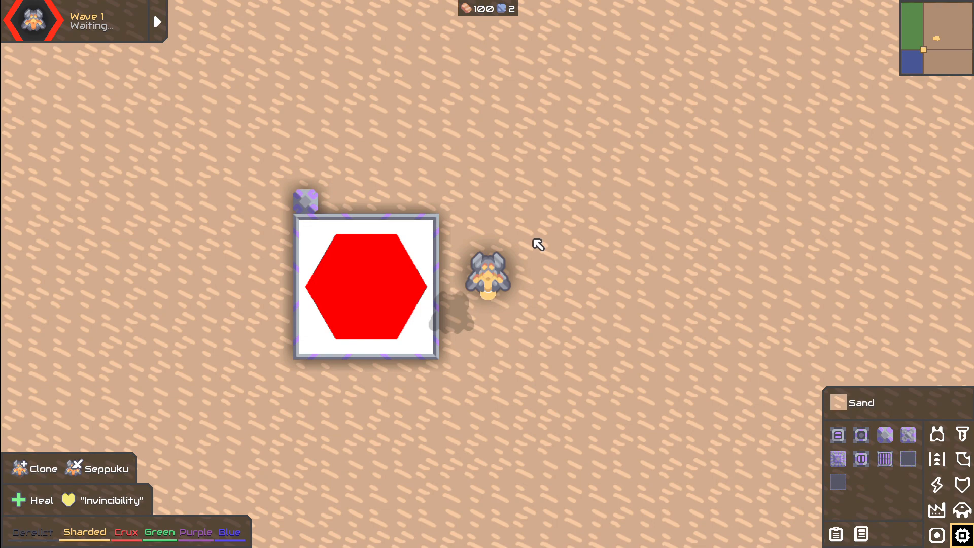